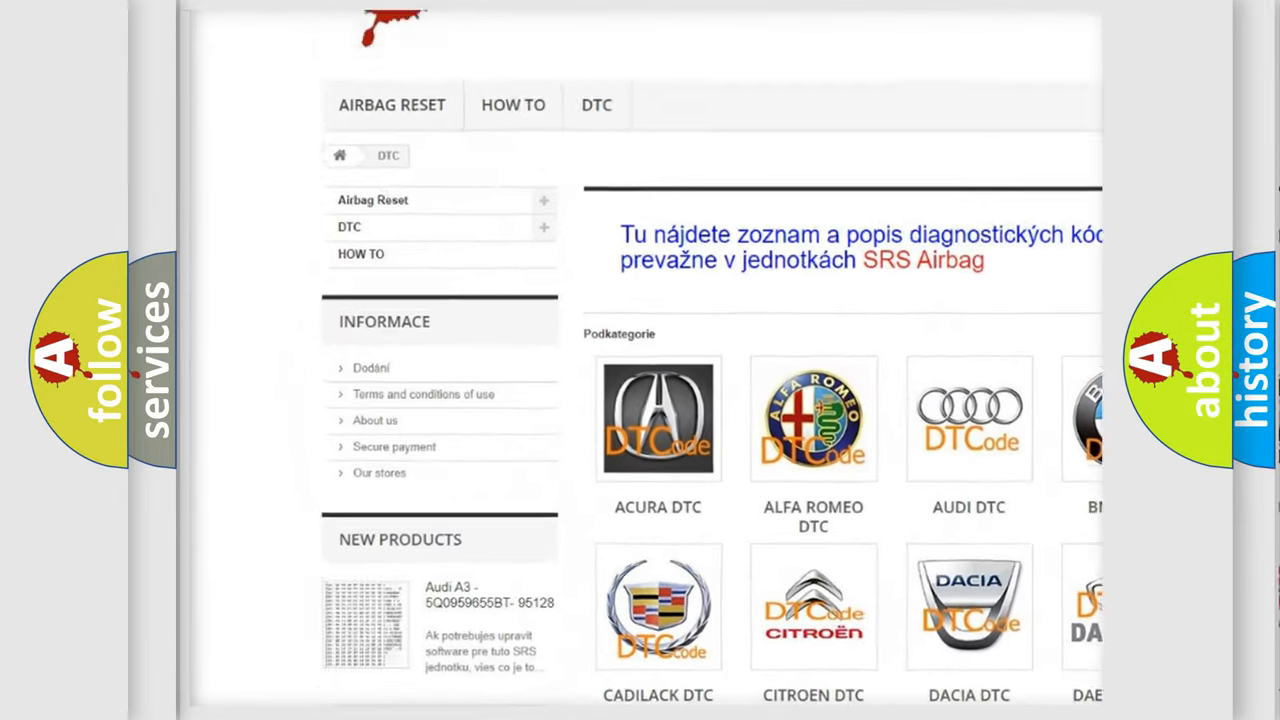
Step: Scroll the DTC page past the car-make logos down to the B-series code list
scroll(down, 3)
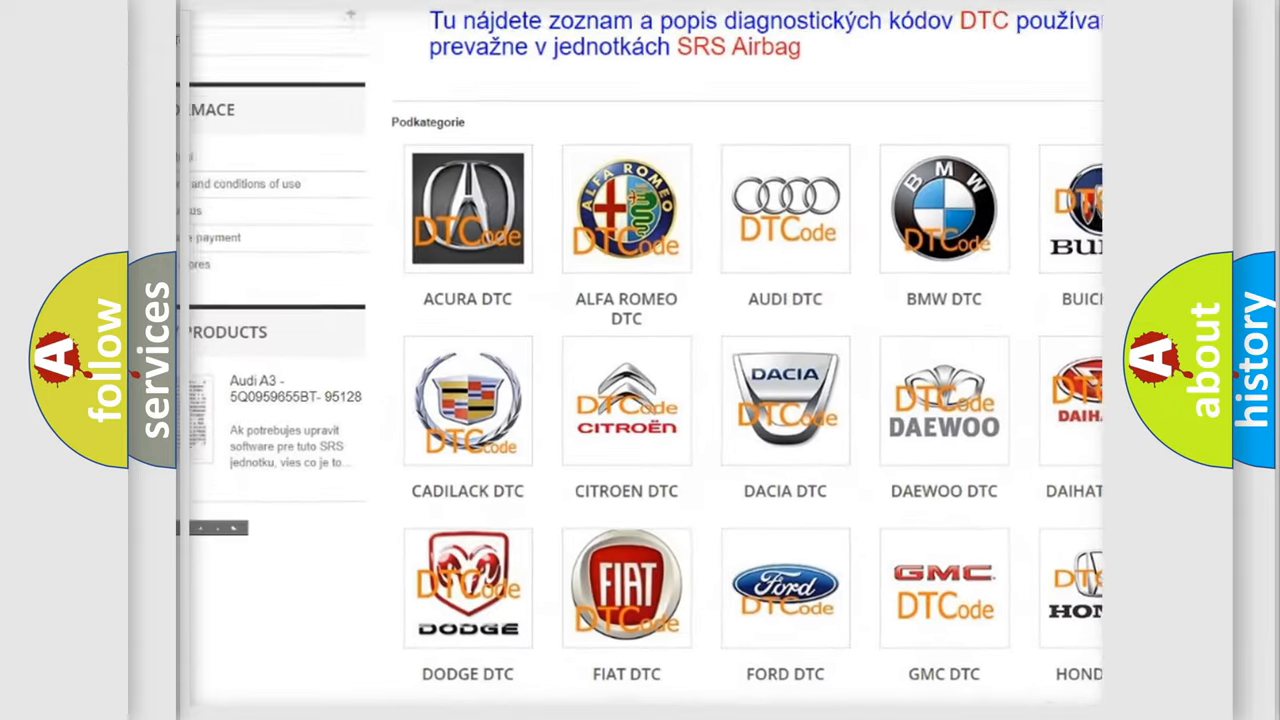
scroll(down, 3)
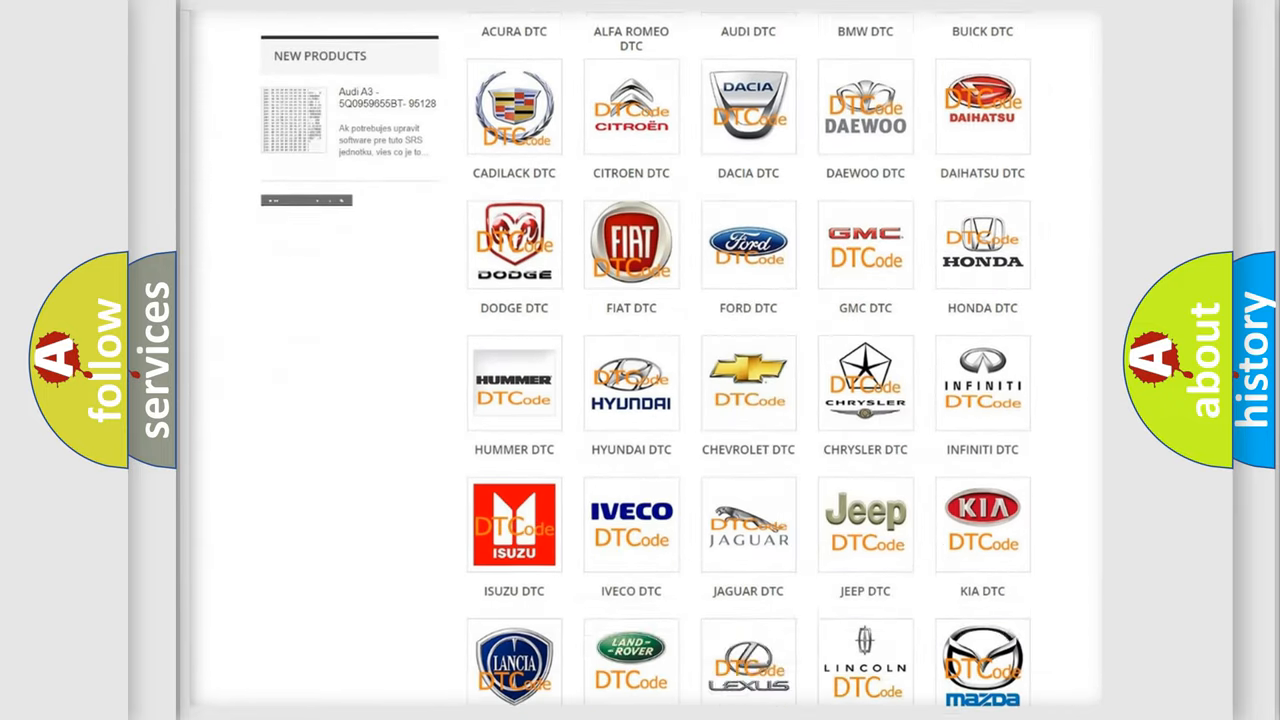
scroll(down, 3)
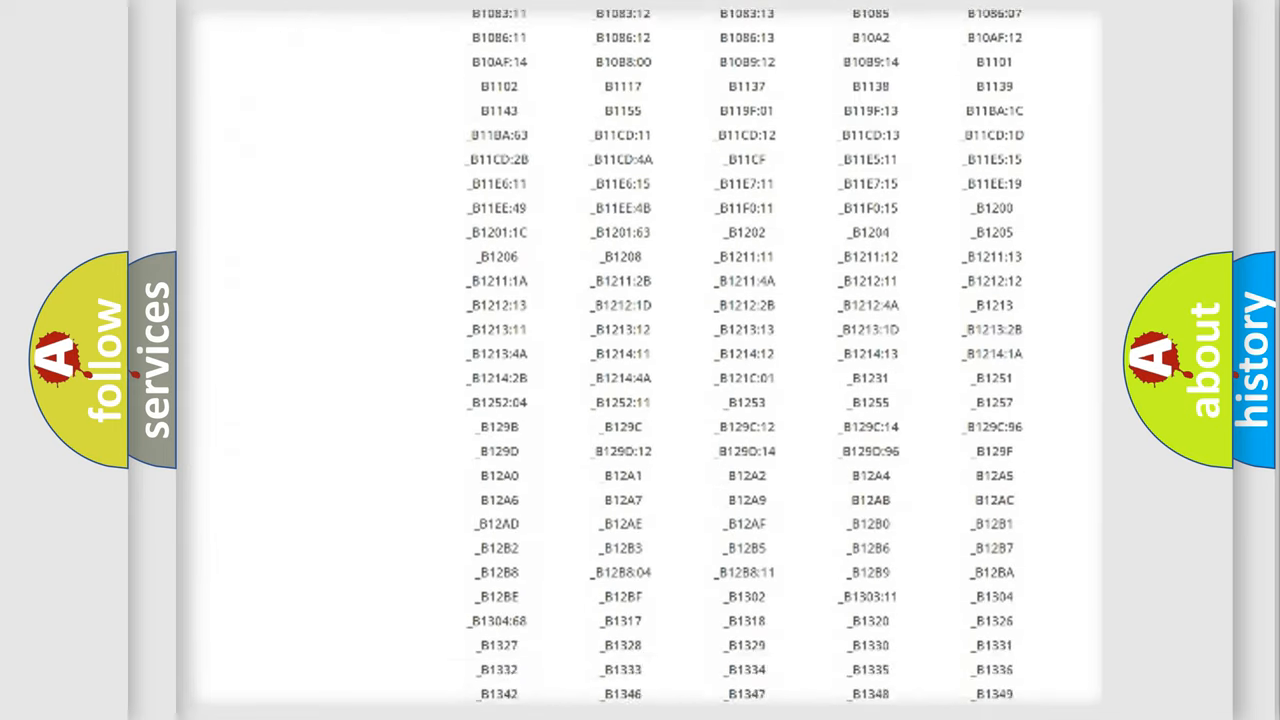
scroll(down, 3)
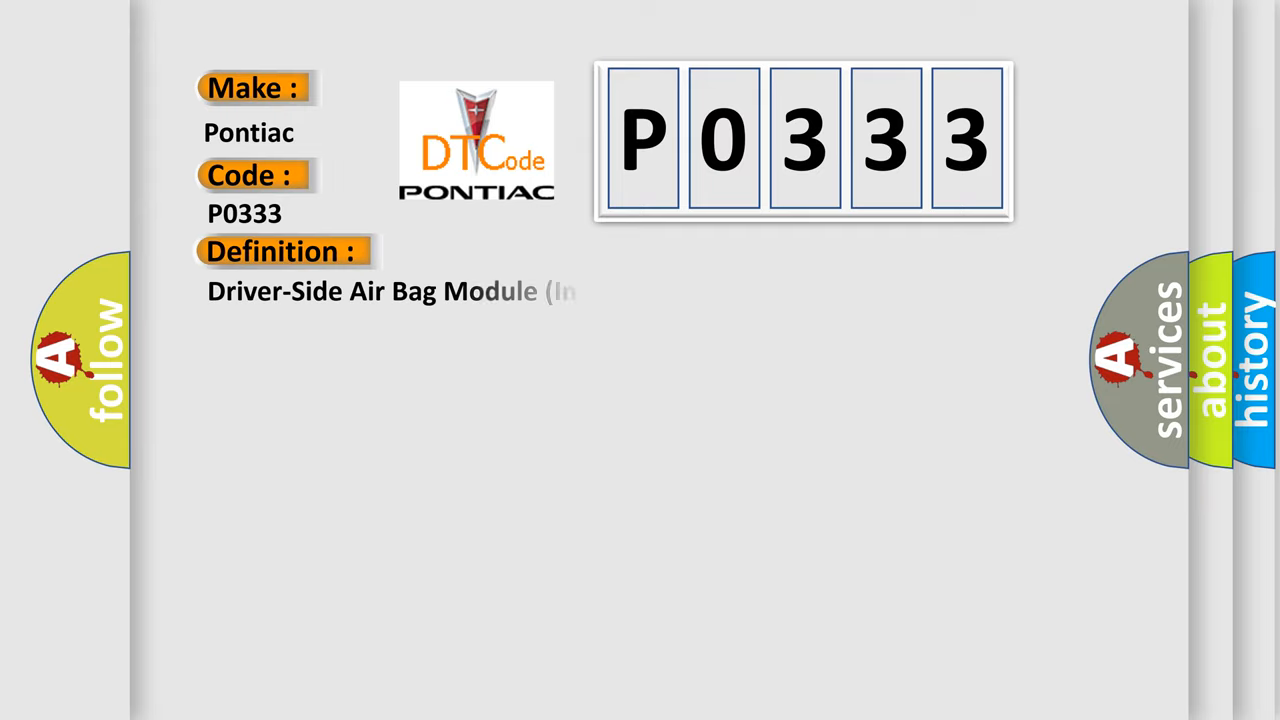
Step: Move to the Pontiac P0333 slide showing the driver-side air bag warning description
click(520, 251)
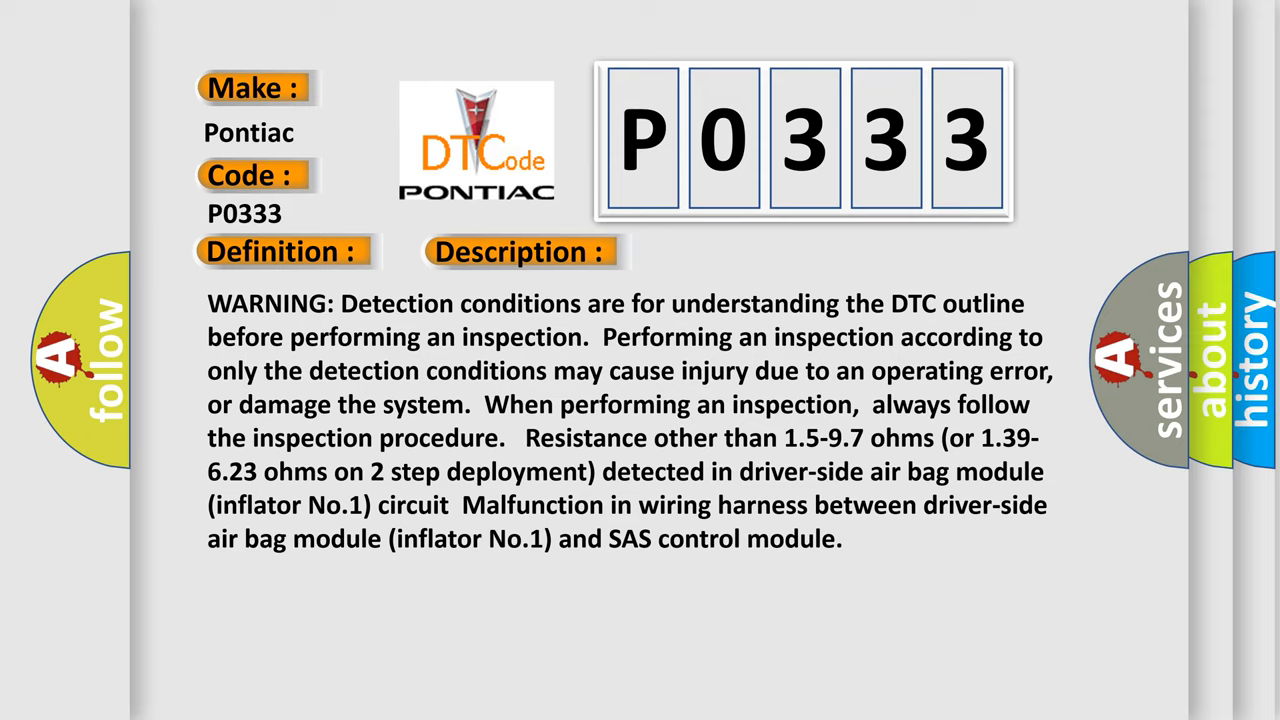